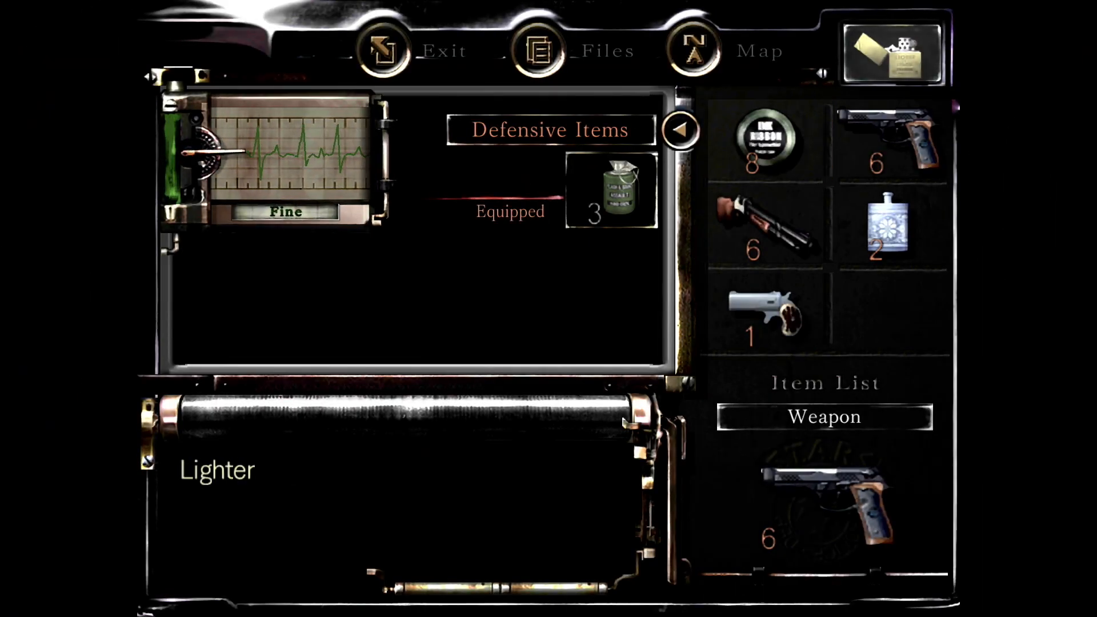
Open the Item Box from the status screen to show stored items beside Chris's inventory.
{"action": "left_click", "coordinate": [693, 48]}
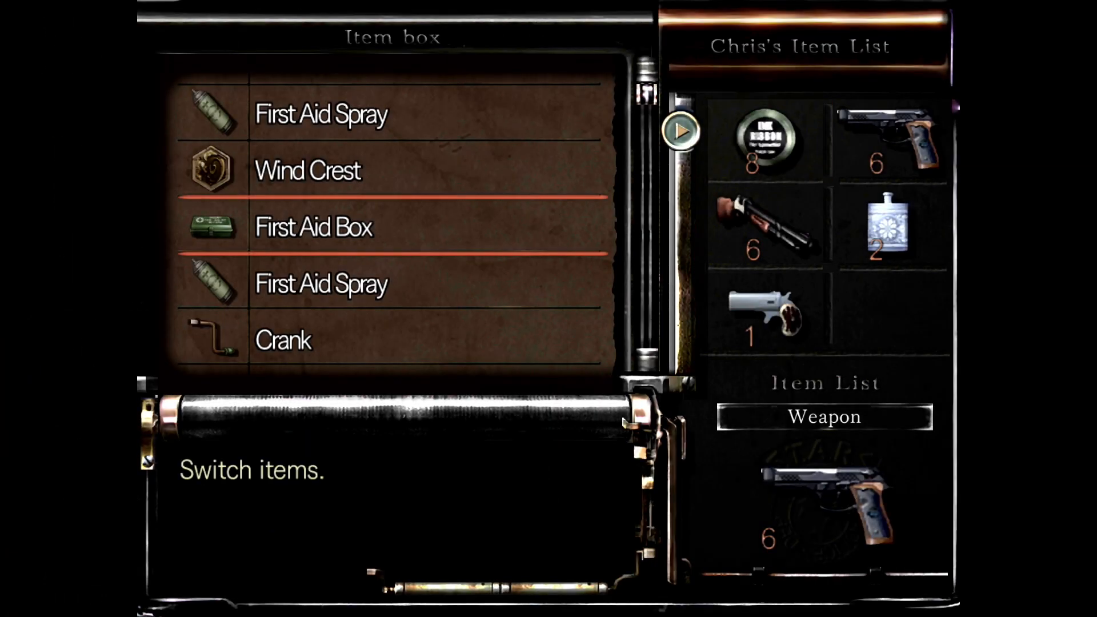
Scroll the Item Box list past Crank, Serum, Unprinted Book and Survival knife.
{"action": "scroll", "scroll_direction": "down", "scroll_amount": 3}
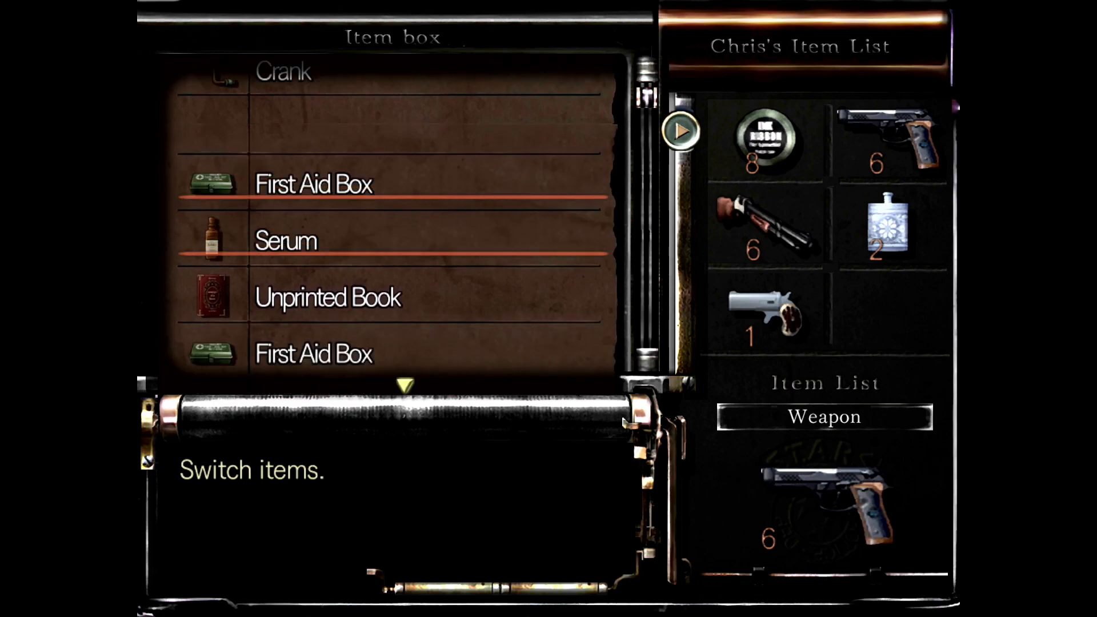
{"action": "scroll", "scroll_direction": "down", "scroll_amount": 3}
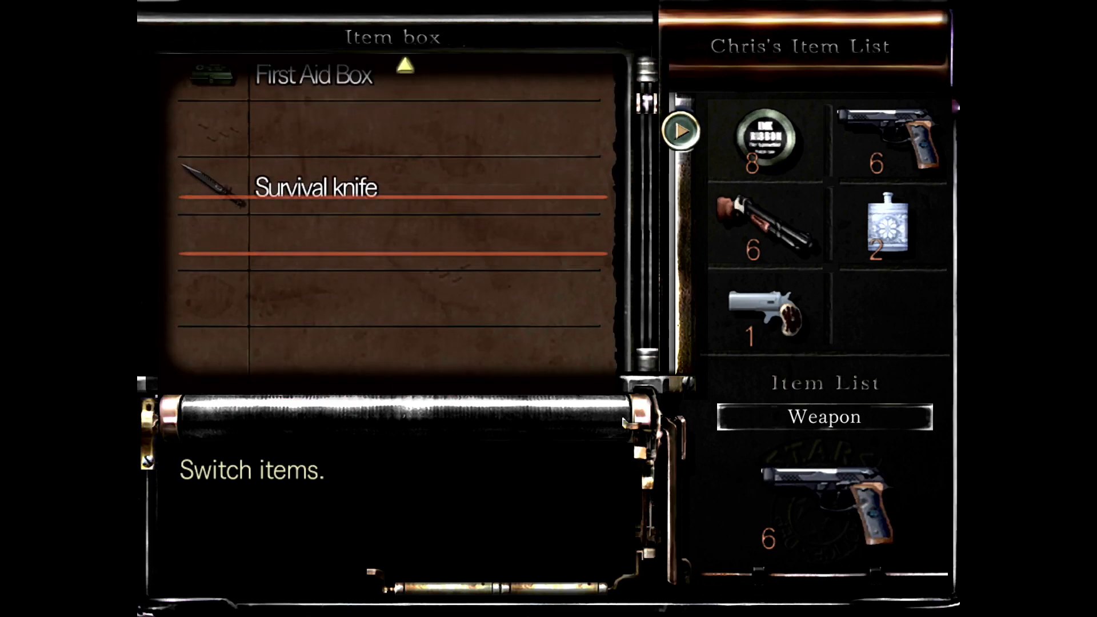
{"action": "scroll", "scroll_direction": "down", "scroll_amount": 3}
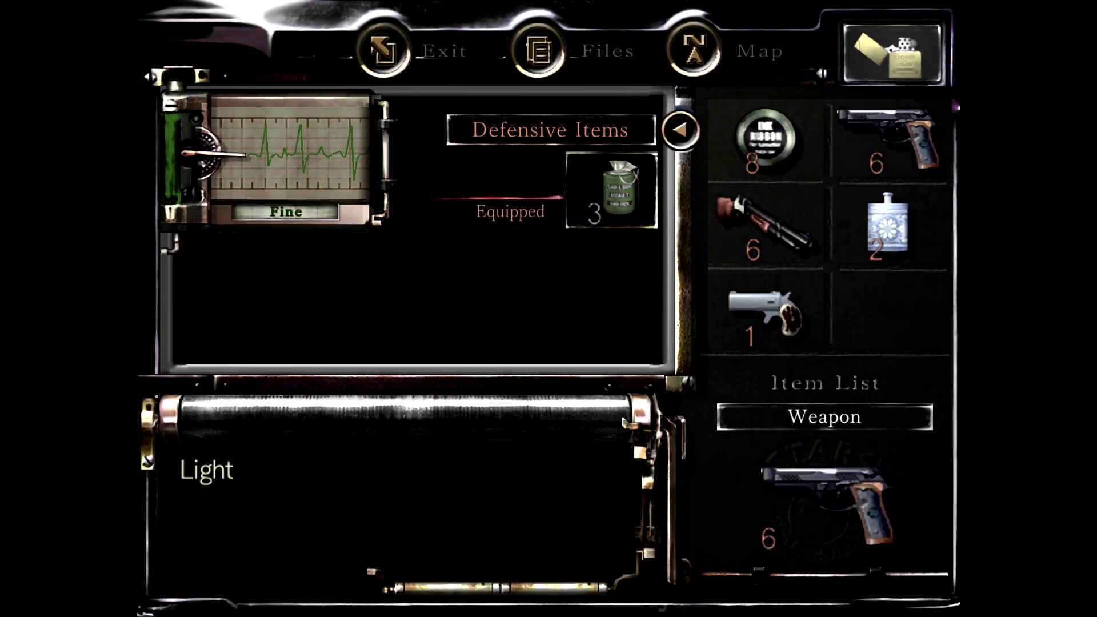
Exit the status screen to resume play in the lamp-lit room.
{"action": "left_click", "coordinate": [696, 48]}
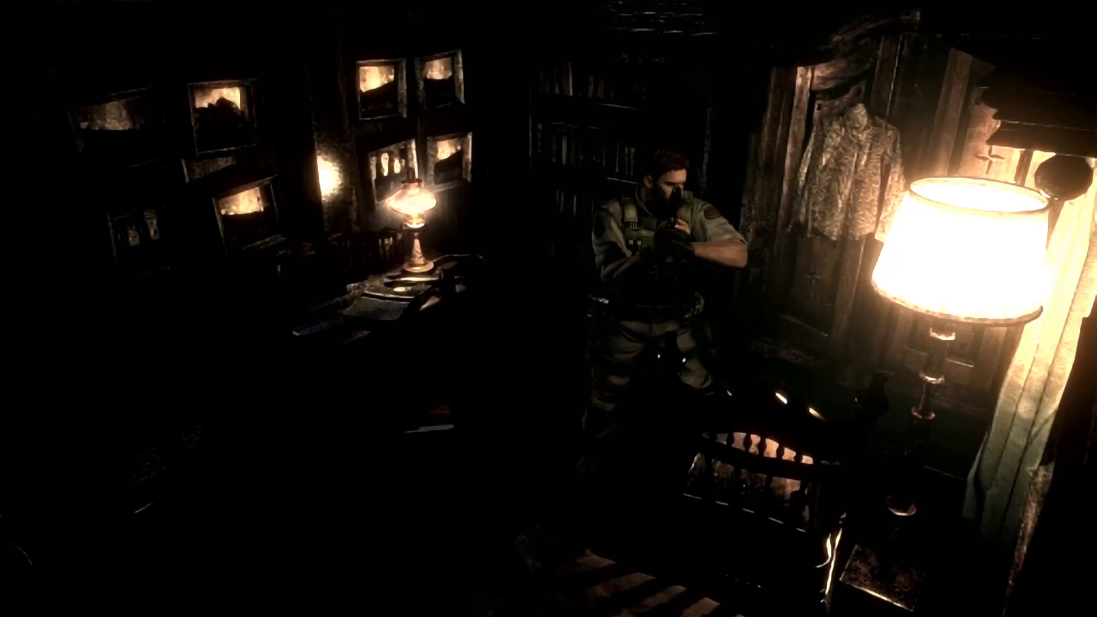
Open the status screen, select the Handgun (15 rounds, 21 spare), then the Ink Ribbon slot.
{"action": "key", "text": "Tab"}
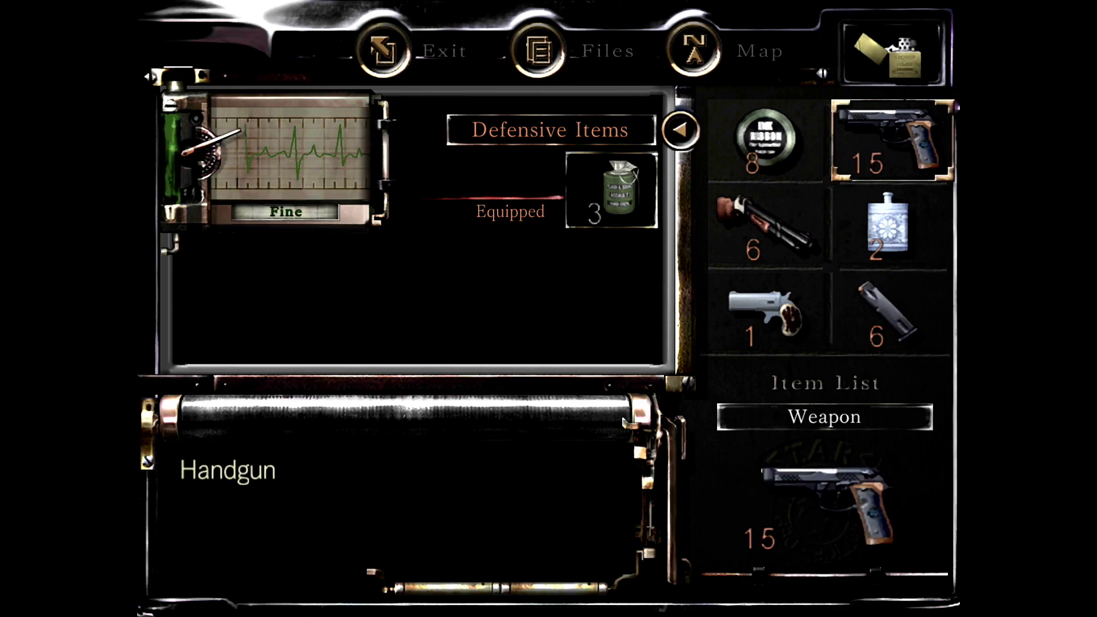
{"action": "left_click", "coordinate": [377, 50]}
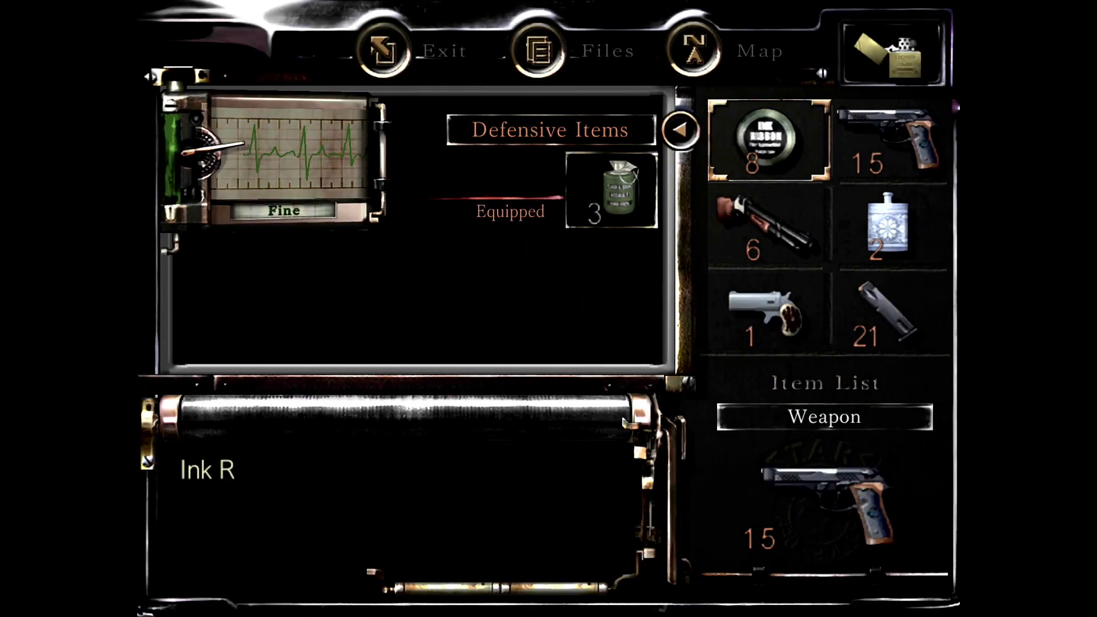
{"action": "left_click", "coordinate": [693, 50]}
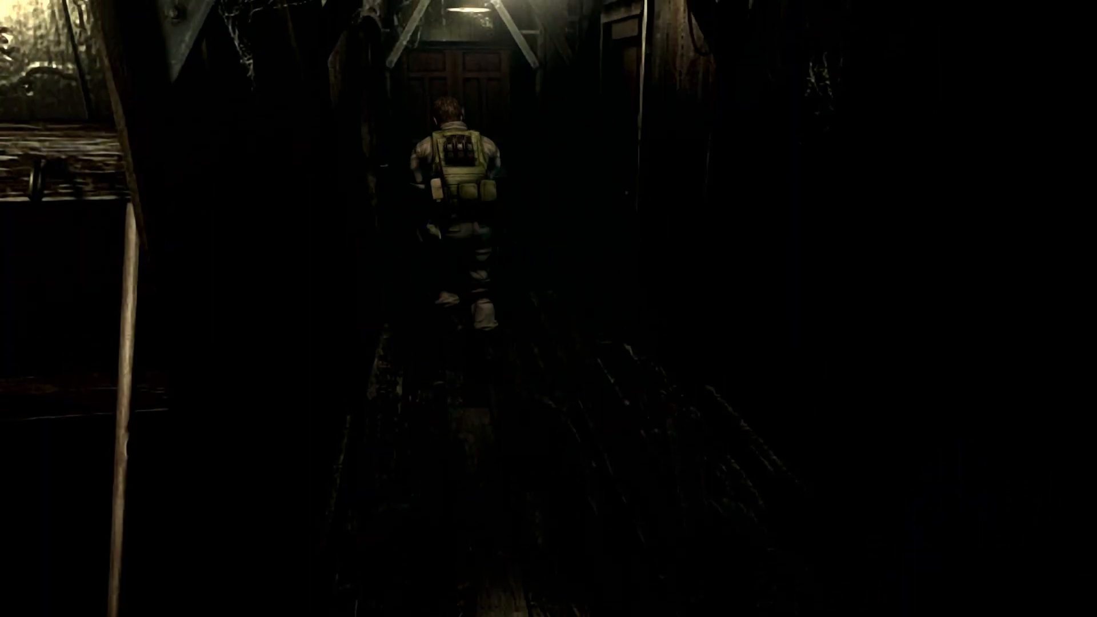
Reopen the status screen with Map highlighted after walking the dark corridor.
{"action": "key", "text": "Tab"}
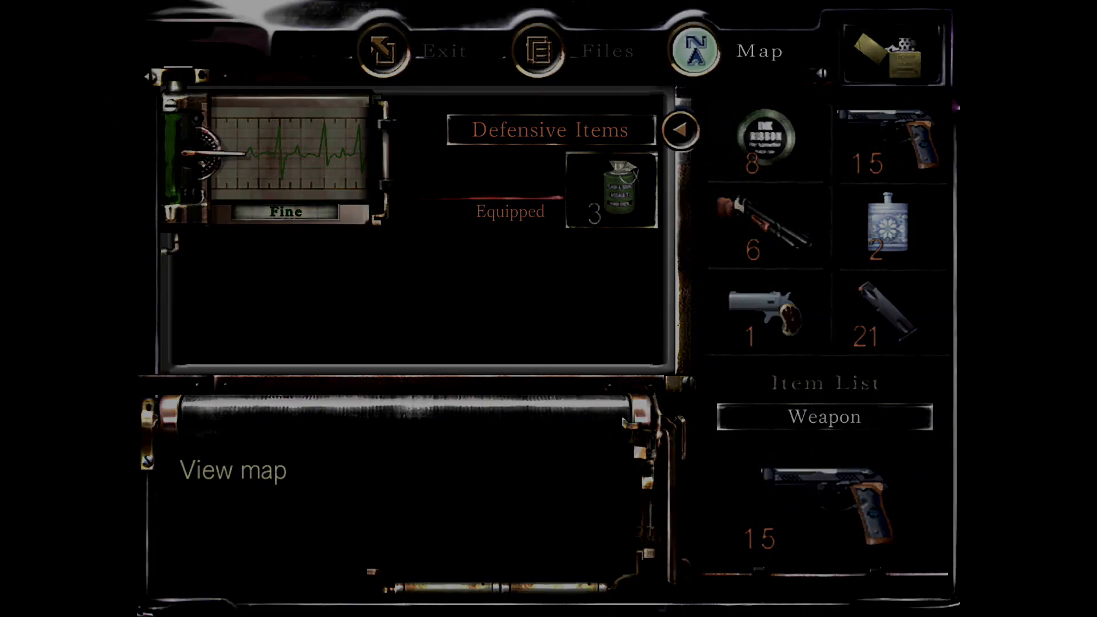
Close the status screen and walk Chris into the lamplit study past the desk.
{"action": "left_click", "coordinate": [233, 471]}
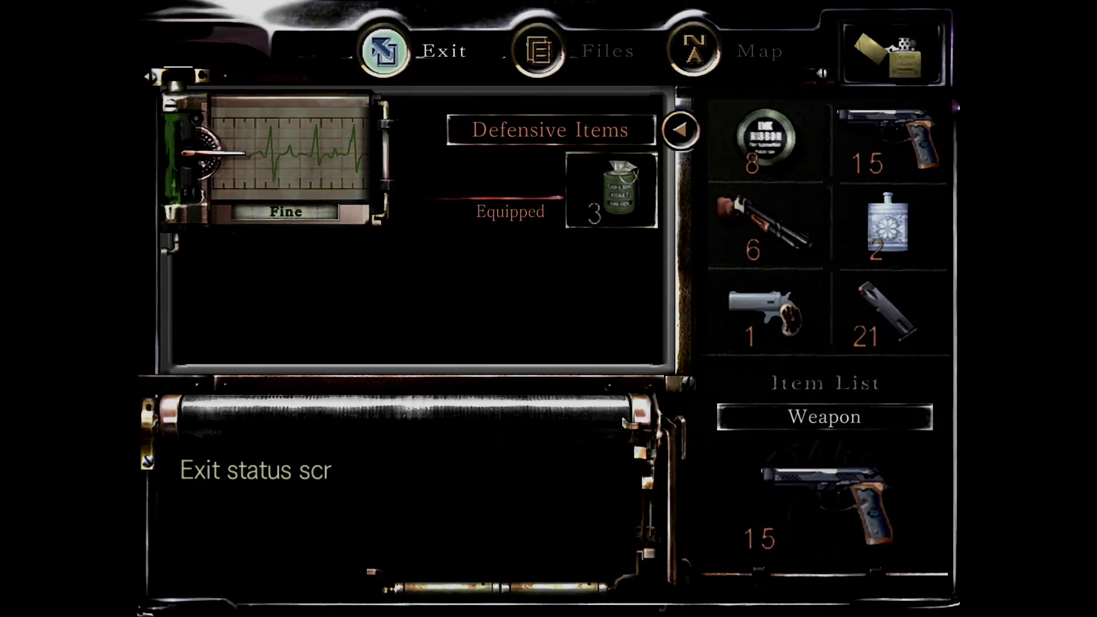
{"action": "left_click", "coordinate": [385, 49]}
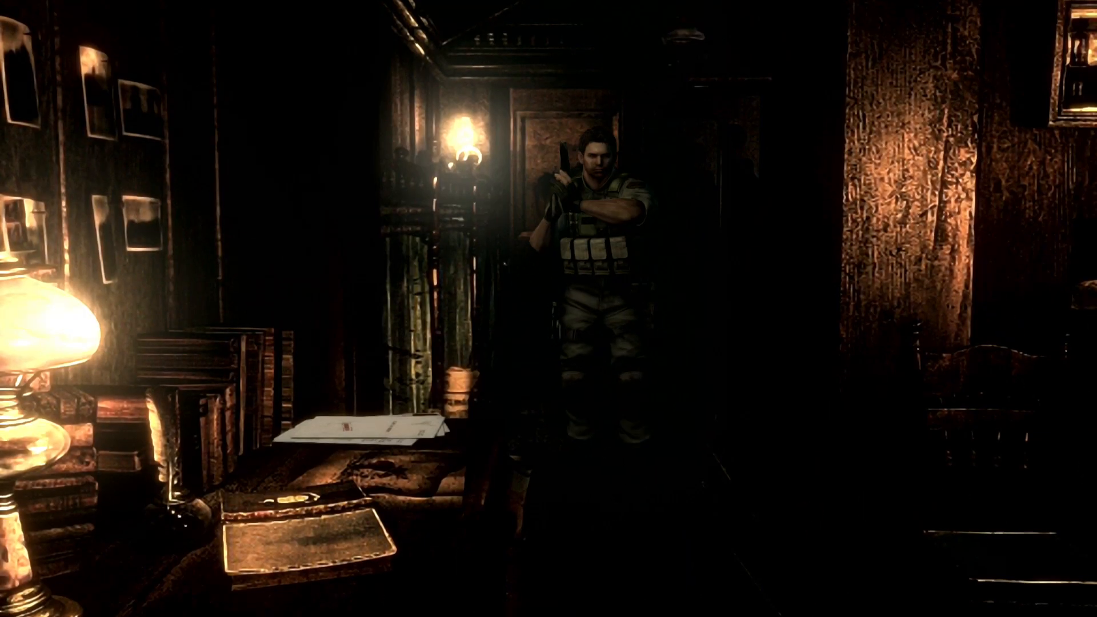
{"action": "key", "text": "Tab"}
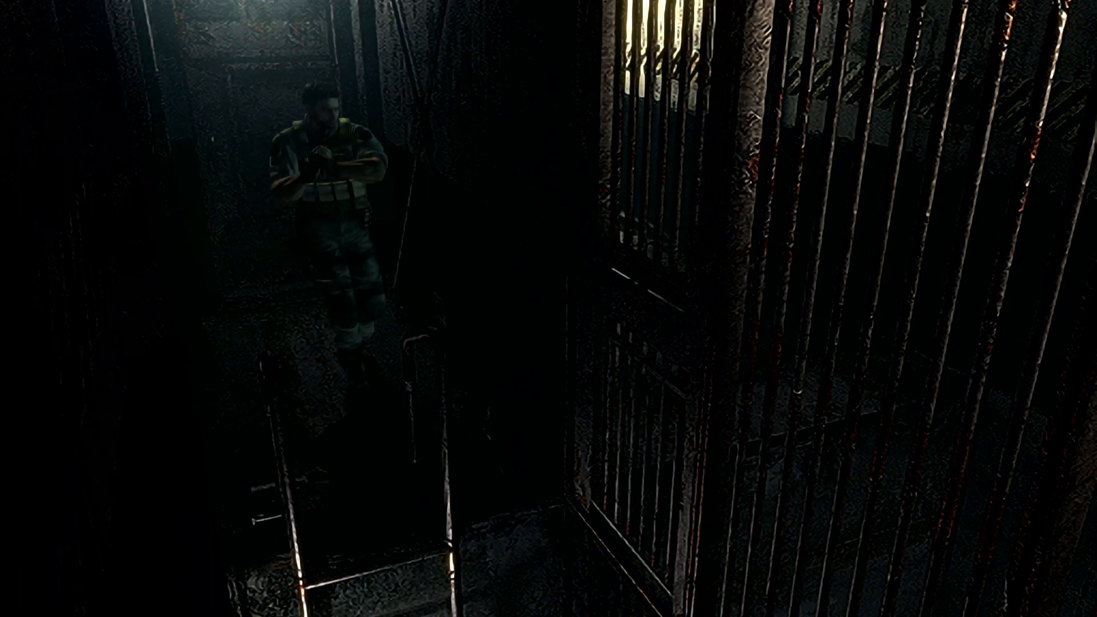
Reach the wooden double doors at the end of the caged corridor in the metal-walled workshop.
{"action": "key", "text": "Tab"}
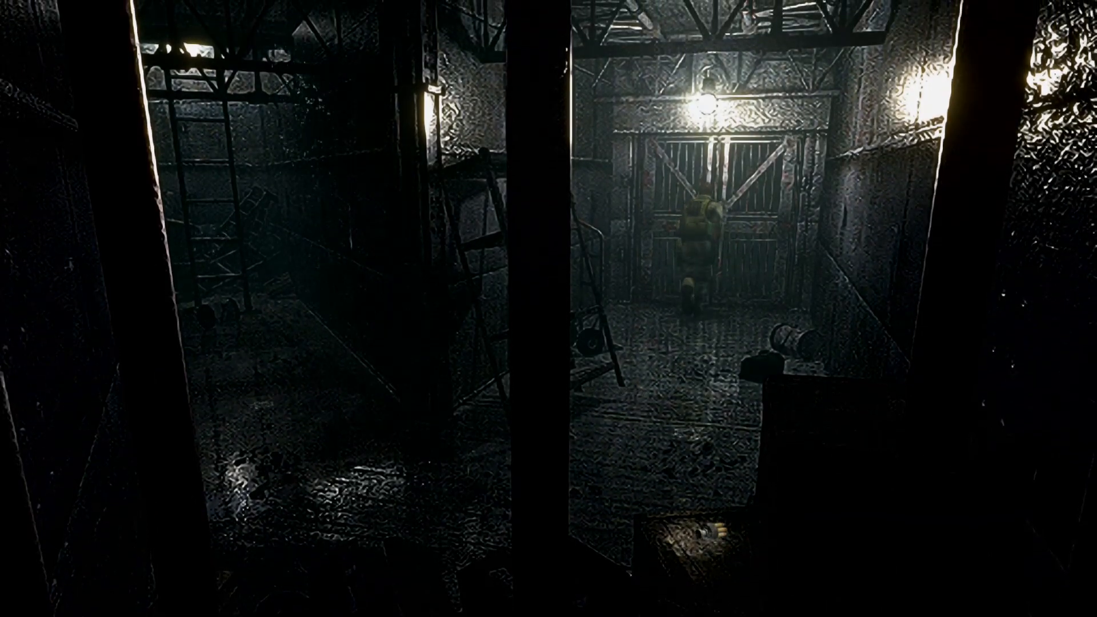
Go through the double doors, past the crate storage room, into the flooded green-lit tank room.
{"action": "key", "text": "Tab"}
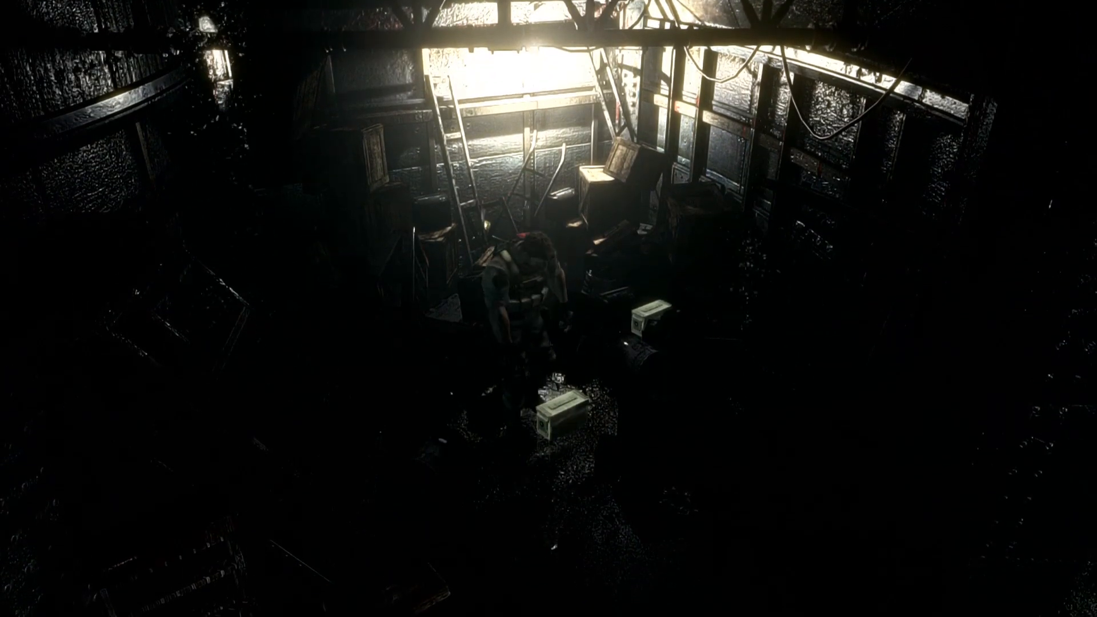
{"action": "key", "text": "Tab"}
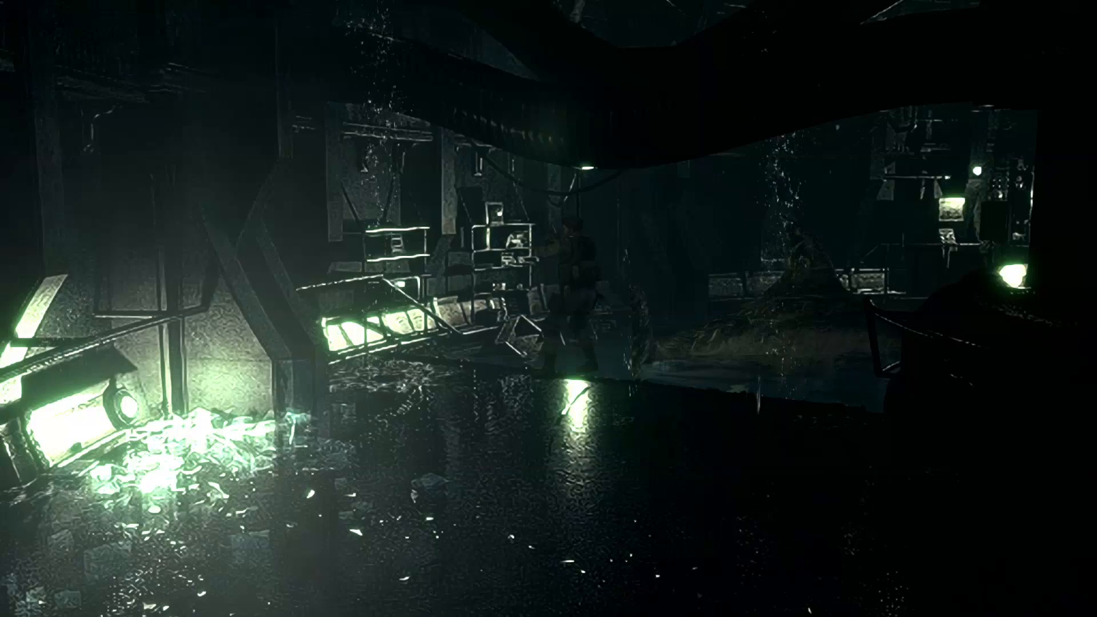
Open the status screen to view health, defensive item and weapons, then leave it.
{"action": "key", "text": "Tab"}
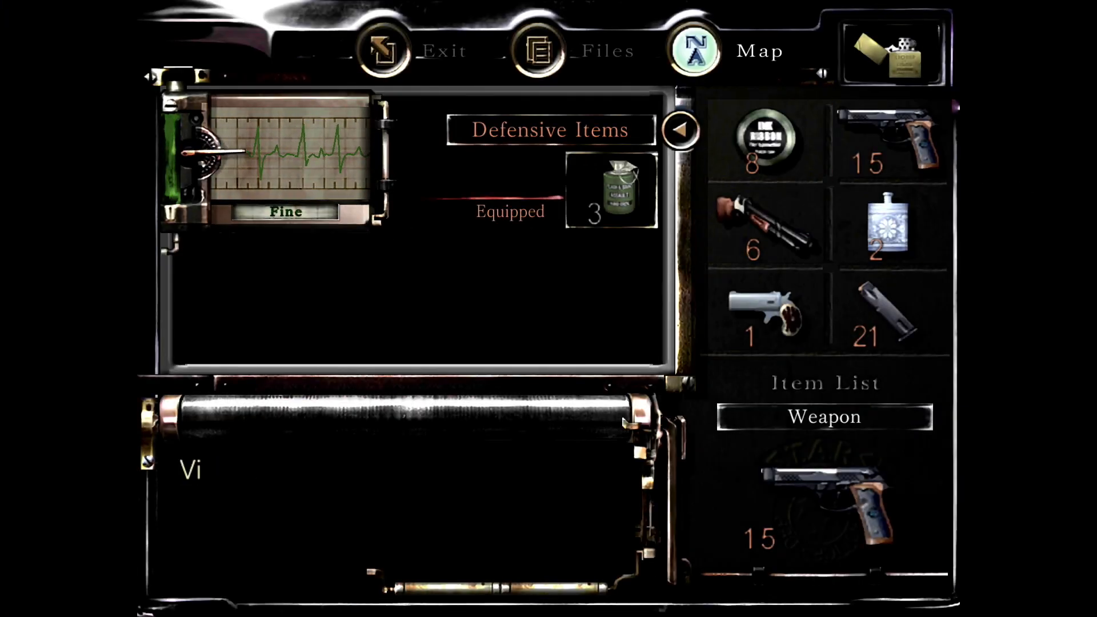
{"action": "left_click", "coordinate": [384, 49]}
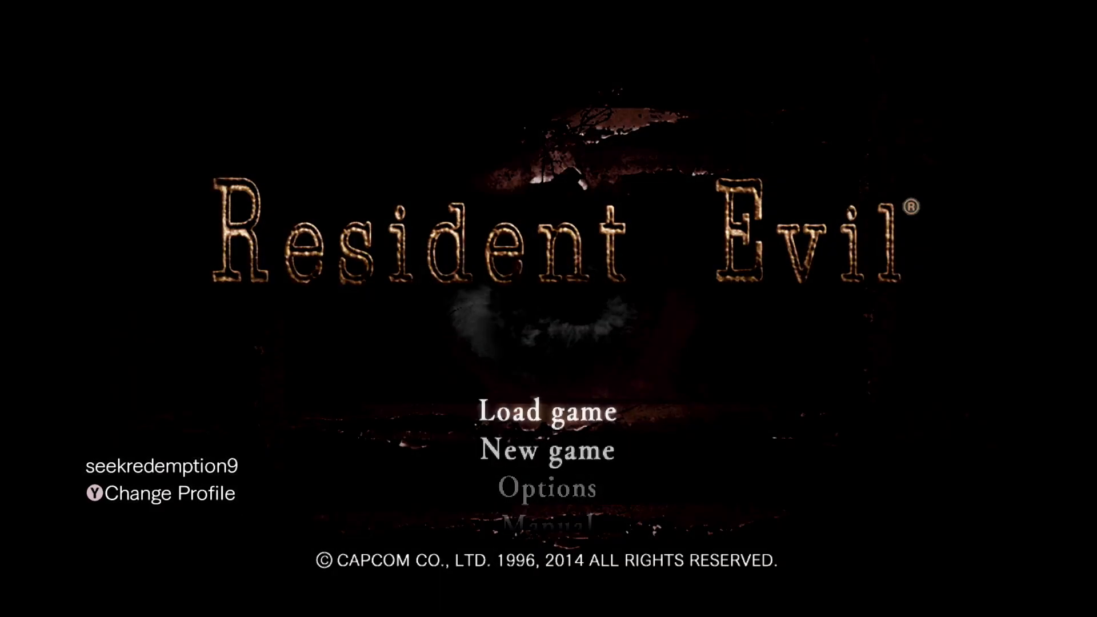
Pick an option on the title screen, returning Chris to the ivy-covered garden room.
{"action": "left_click", "coordinate": [547, 414]}
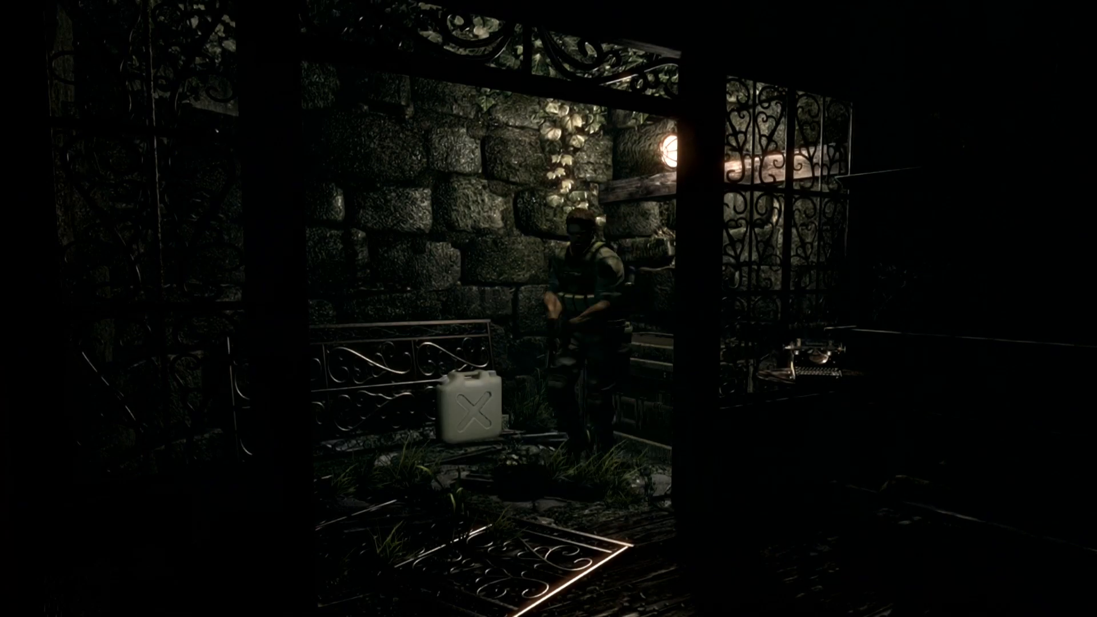
Move Chris into the ivy-covered gazebo beside the typewriter and white canister.
{"action": "key", "text": "tab"}
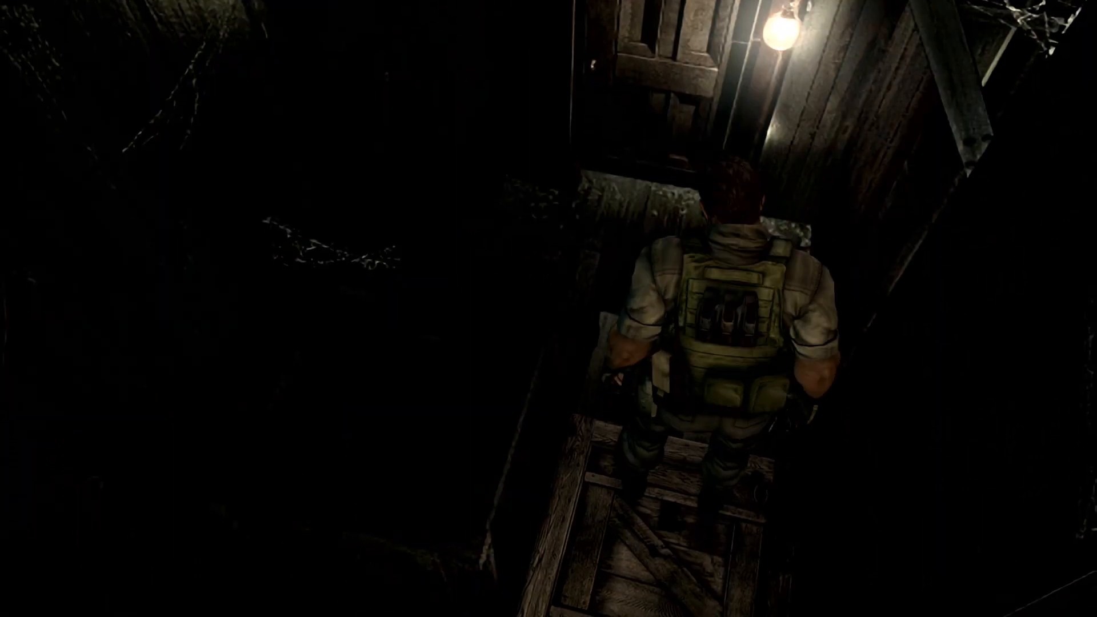
Walk Chris down the bulb-lit wooden corridor toward the lit doorway.
{"action": "key", "text": "w"}
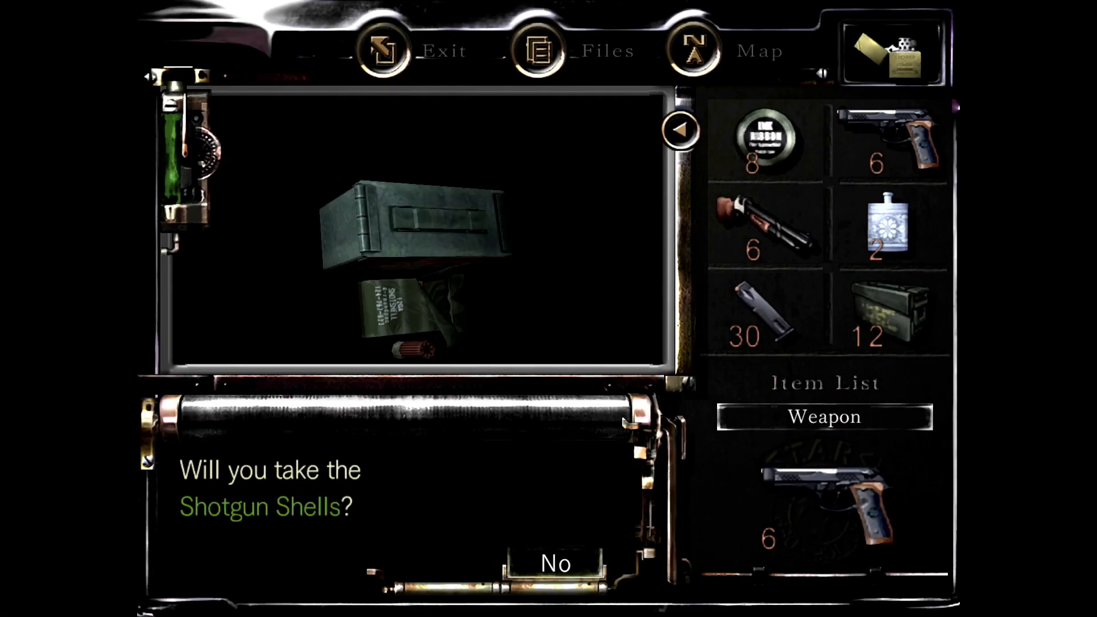
Accept the Shotgun Shells into Chris's inventory.
{"action": "left_click", "coordinate": [687, 50]}
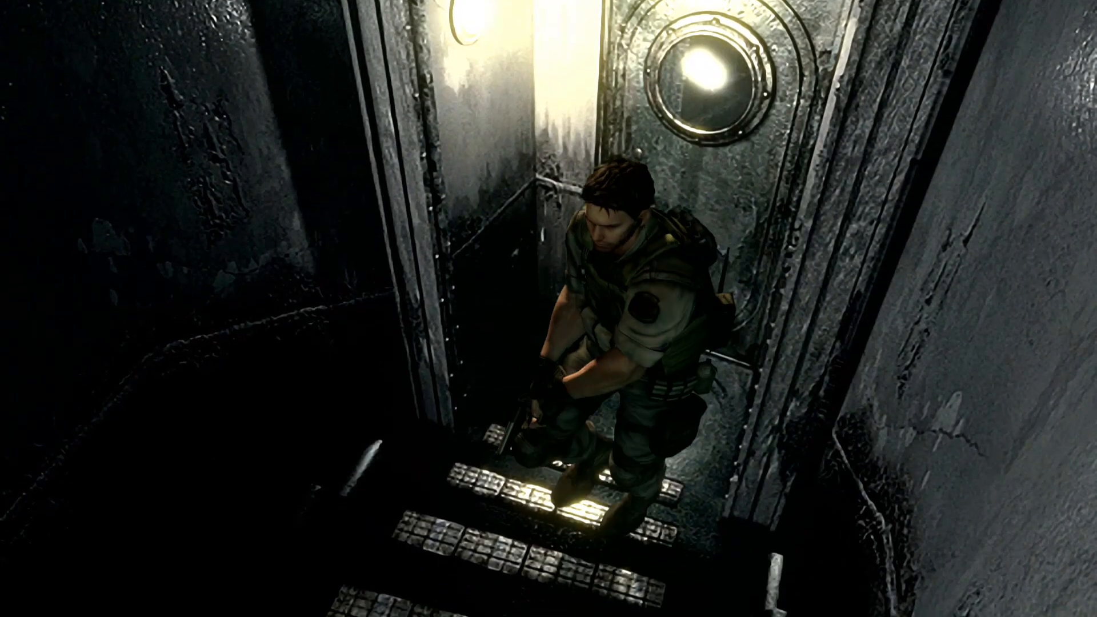
Walk Chris into the green-lit metal chamber and bring up the status screen.
{"action": "key", "text": "w"}
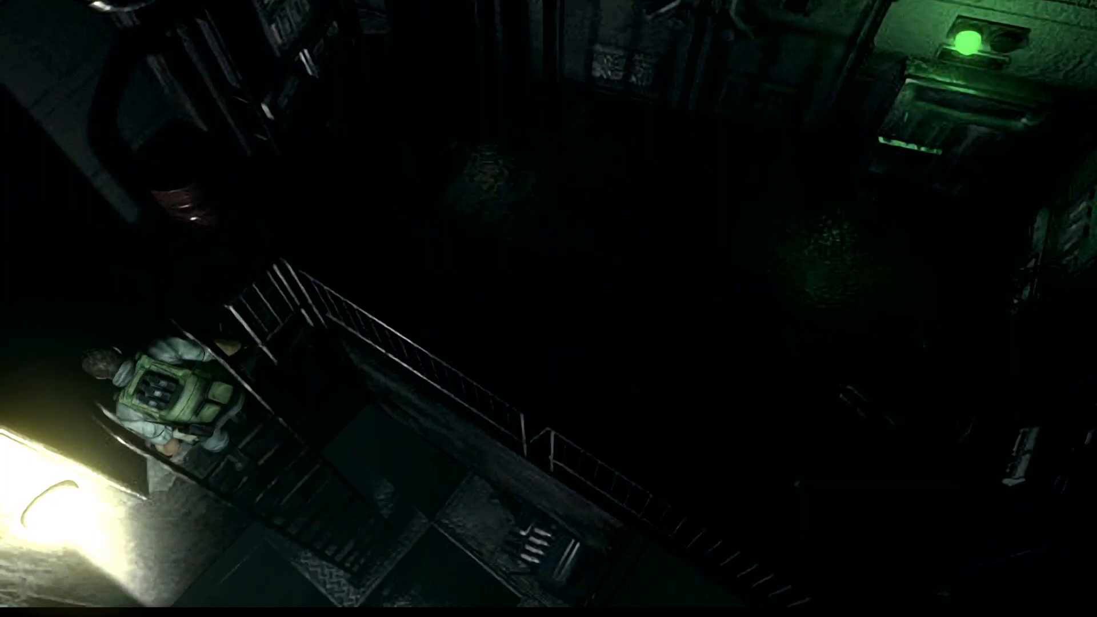
{"action": "key", "text": "Tab"}
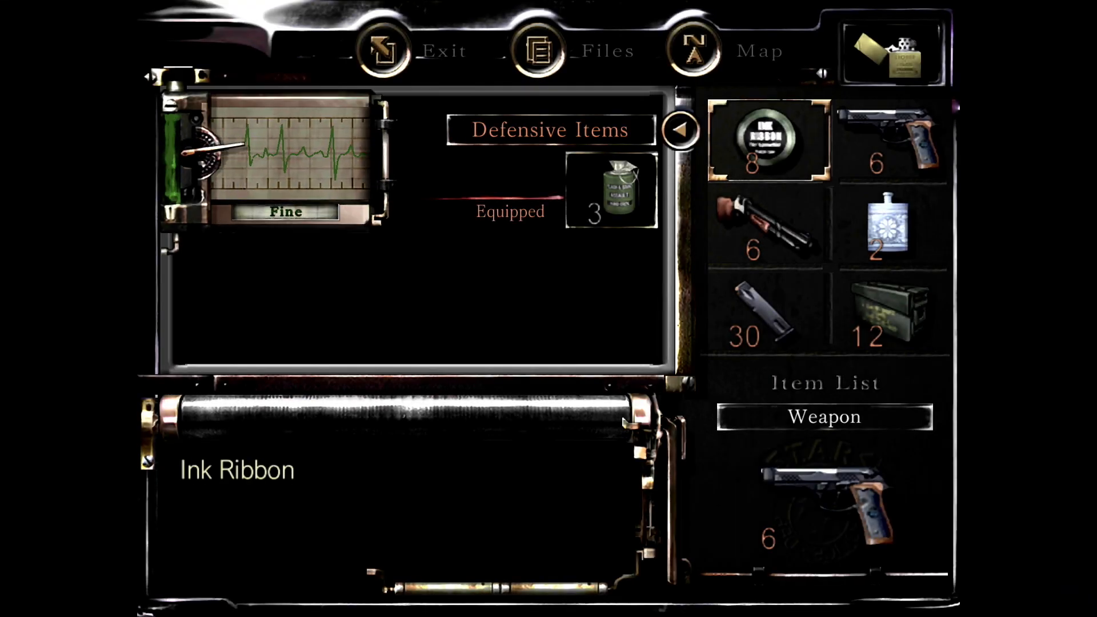
Browse the status menu and exit to the railed walkway in the curved chamber.
{"action": "left_click", "coordinate": [698, 50]}
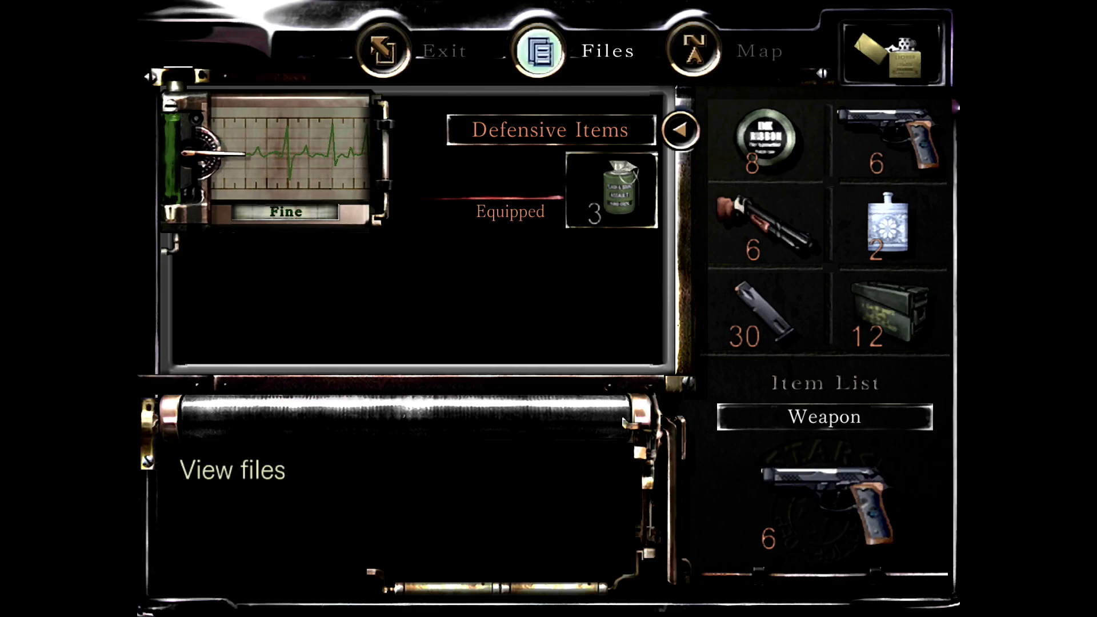
{"action": "left_click", "coordinate": [691, 50]}
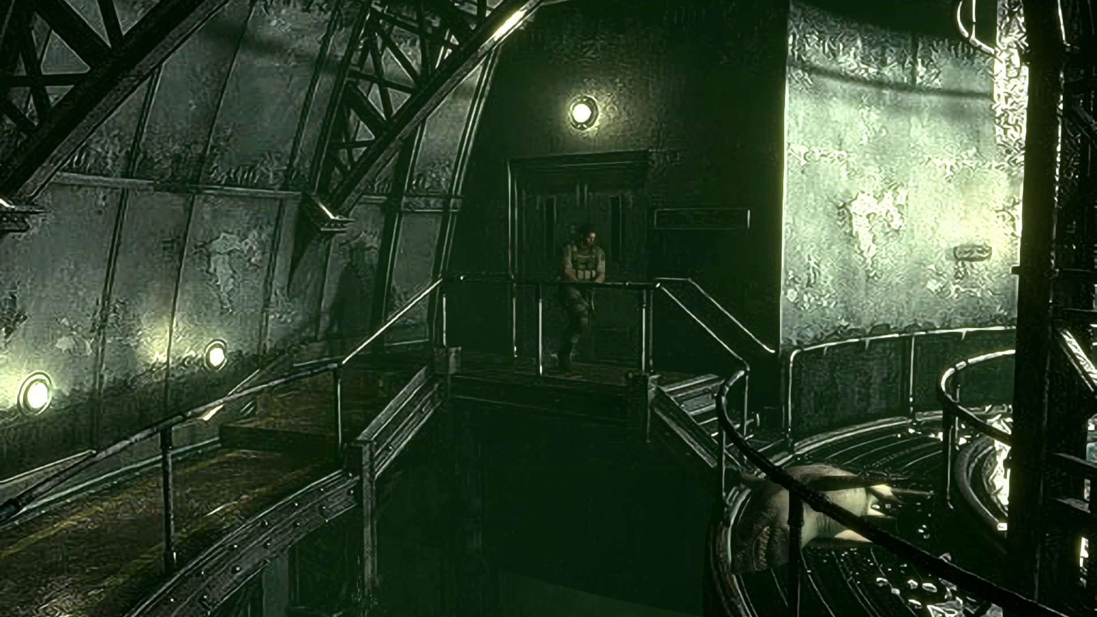
Walk Chris down the dim concrete ramp and bring up the inventory.
{"action": "key", "text": "w"}
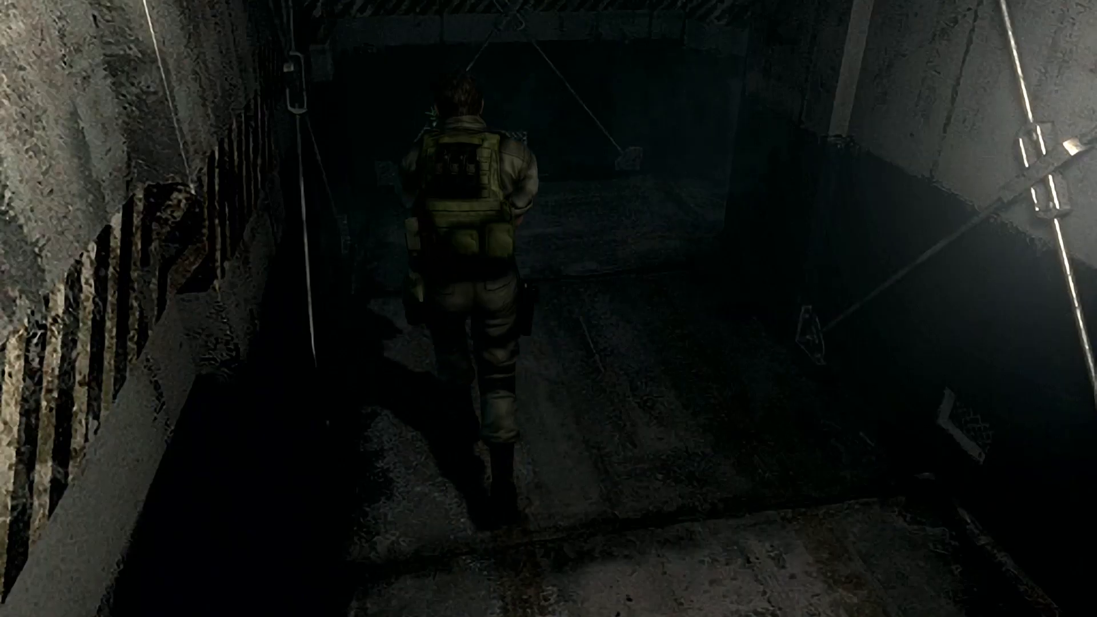
{"action": "key", "text": "Tab"}
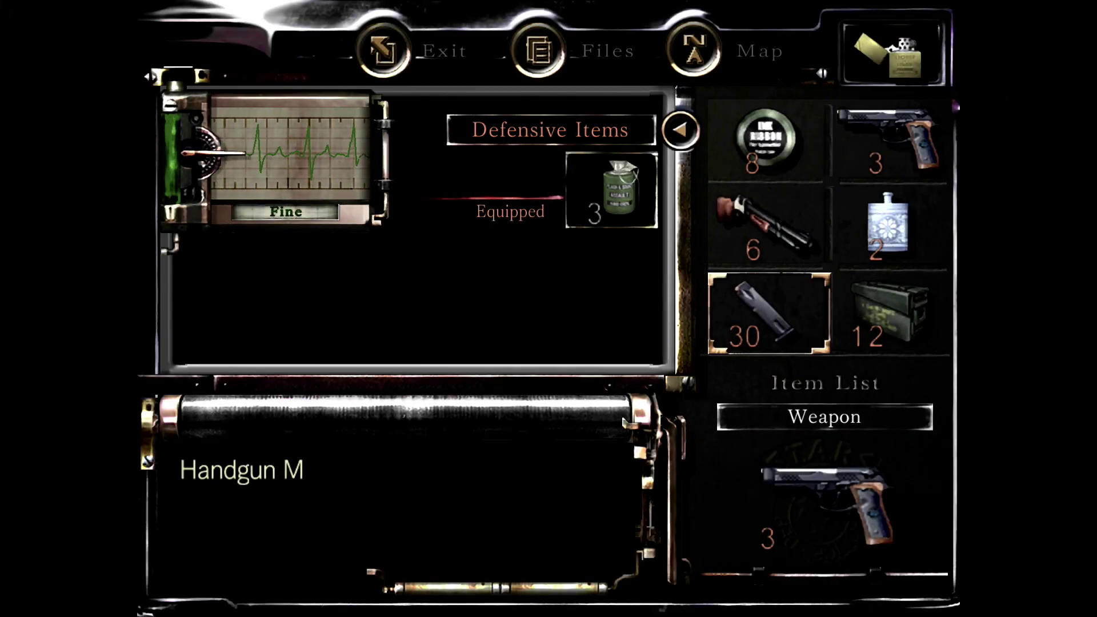
Reload the handgun to 15 rounds from the clips, exit, and reopen the inventory.
{"action": "left_click", "coordinate": [885, 230]}
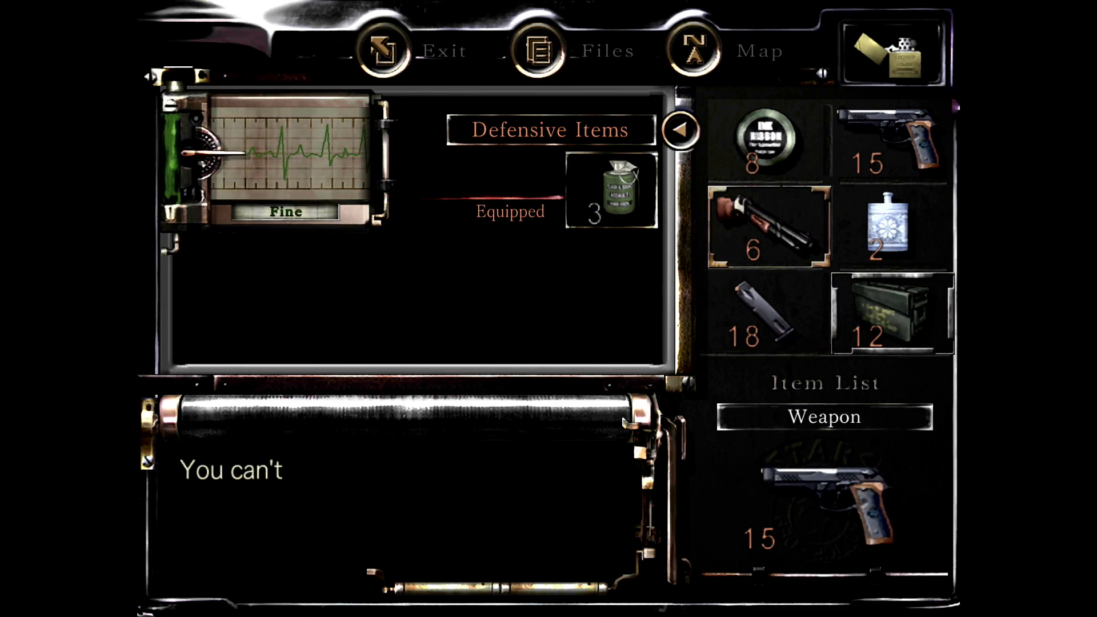
{"action": "left_click", "coordinate": [377, 50]}
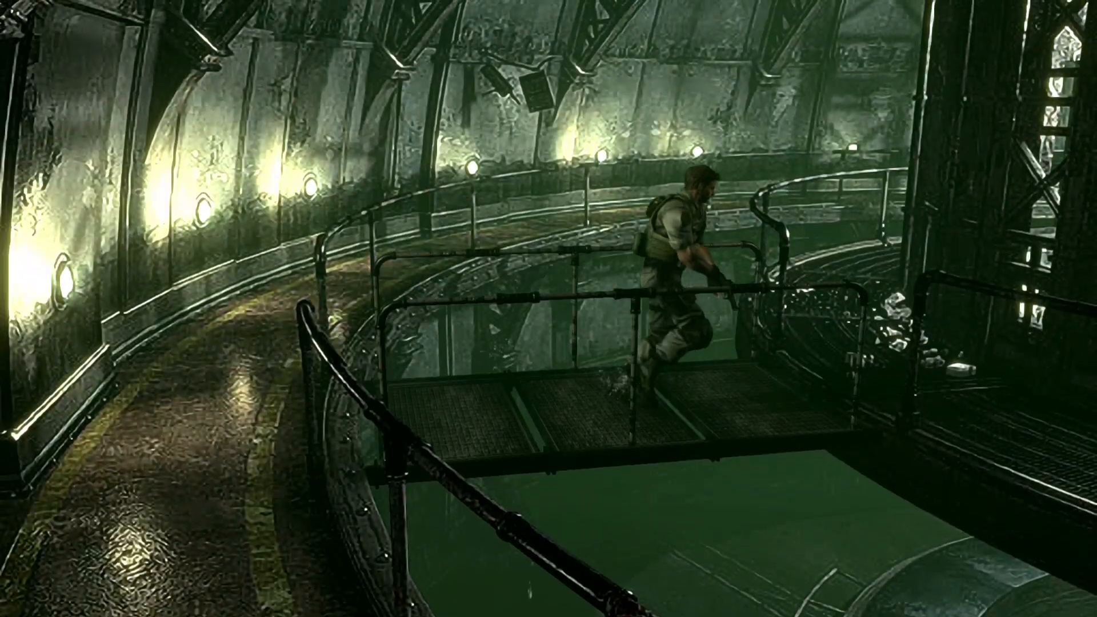
{"action": "key", "text": "Tab"}
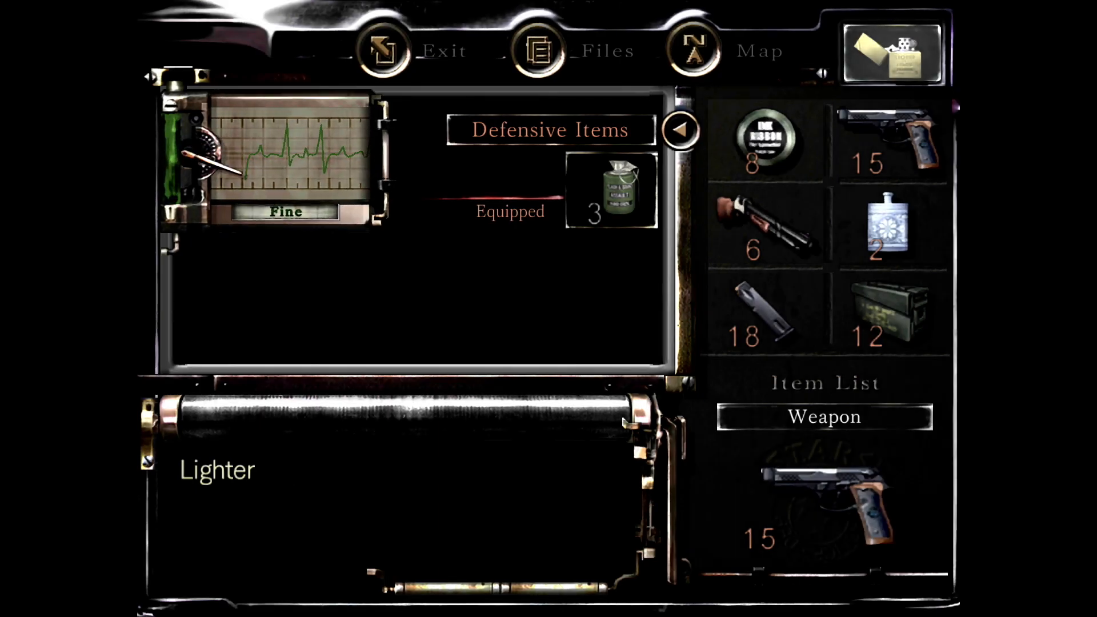
Browse the carried items, leaving the shotgun as the equipped weapon.
{"action": "left_click", "coordinate": [699, 50]}
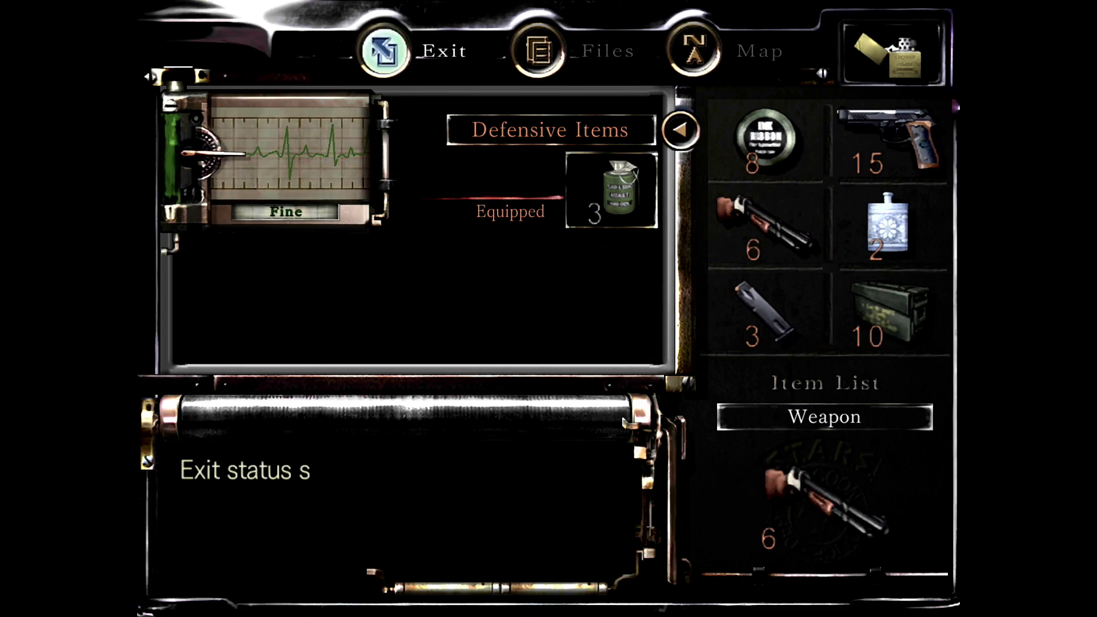
{"action": "left_click", "coordinate": [383, 50]}
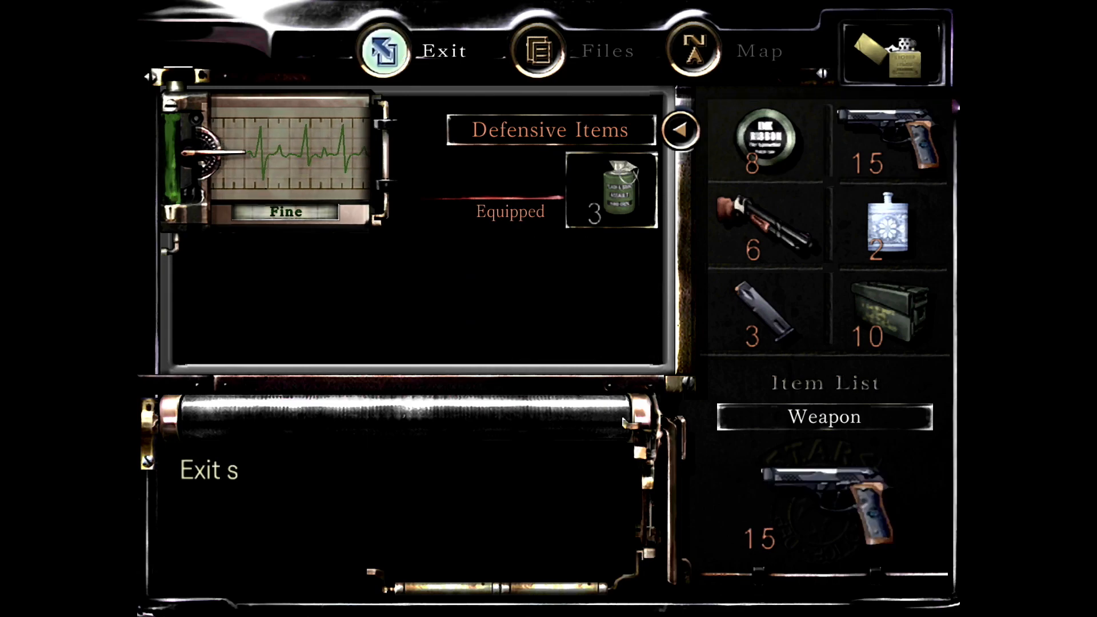
{"action": "left_click", "coordinate": [382, 48]}
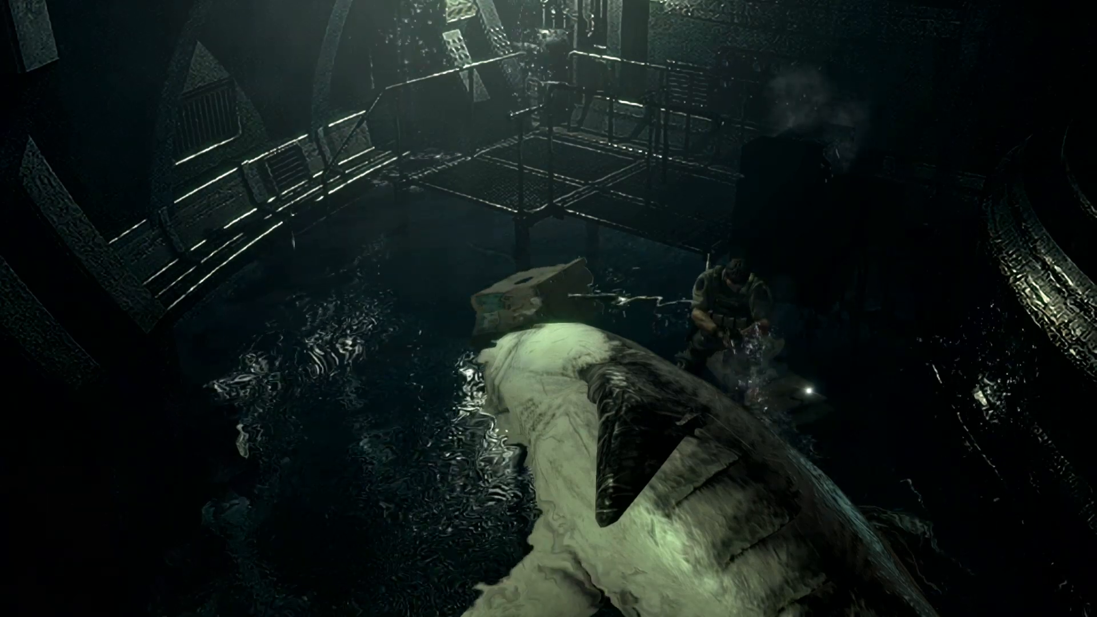
{"action": "key", "text": "Tab"}
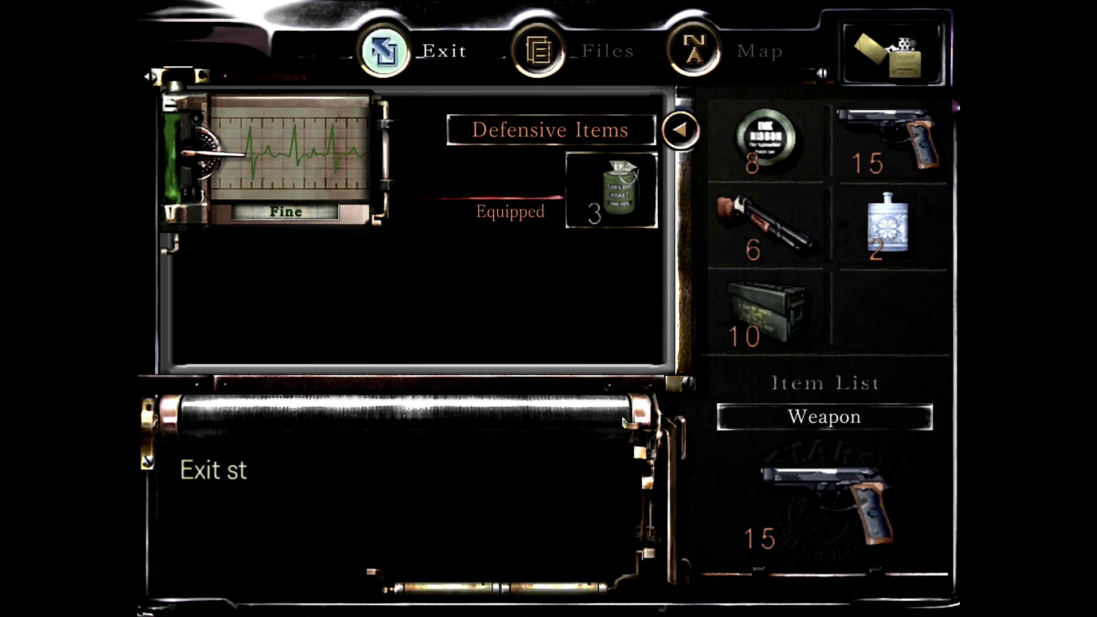
{"action": "left_click", "coordinate": [381, 51]}
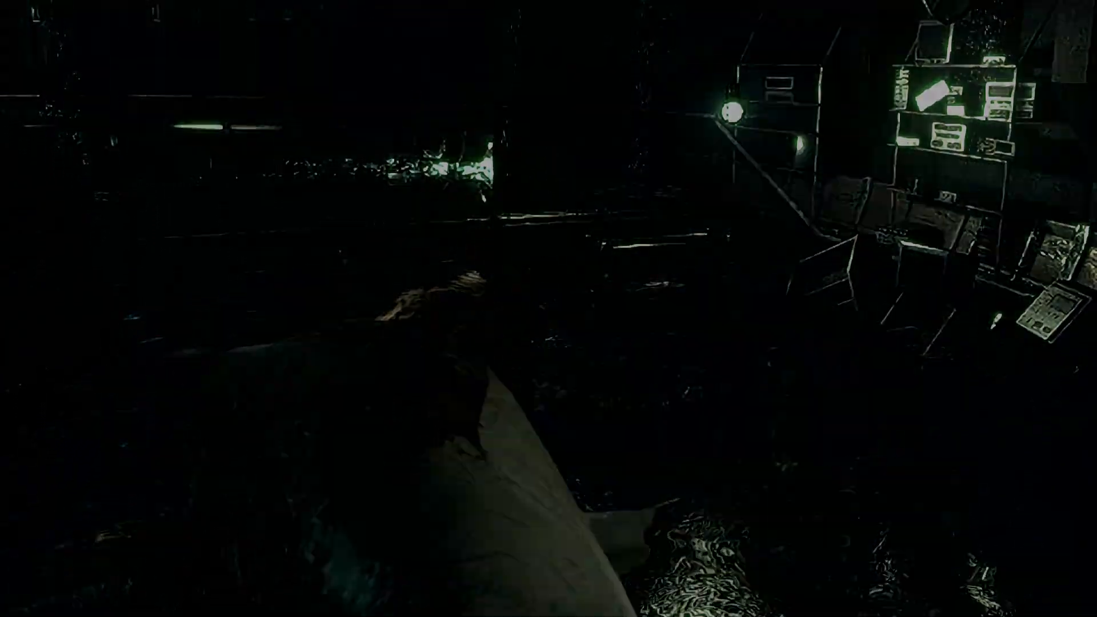
Bring up the inventory to confirm the newly found key is listed.
{"action": "key", "text": "Tab"}
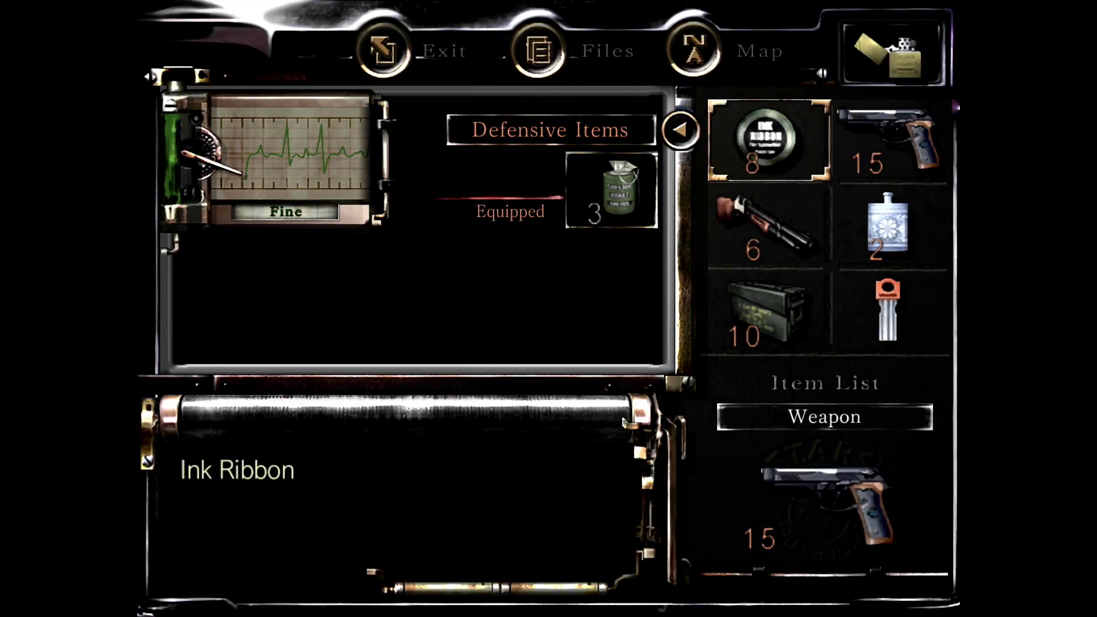
{"action": "left_click", "coordinate": [380, 51]}
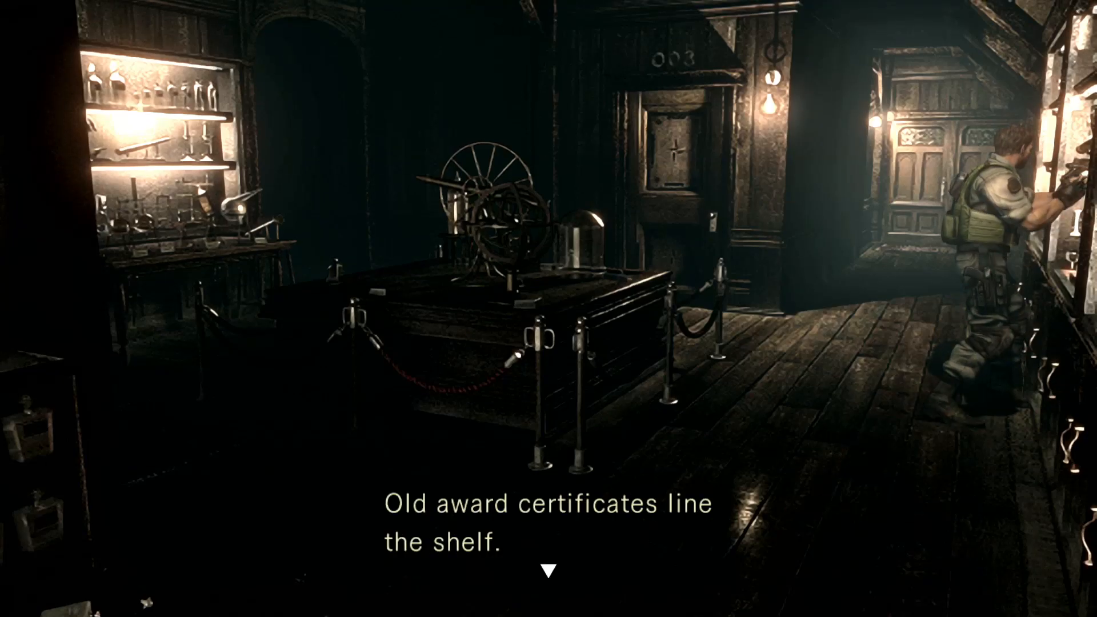
Dismiss the award certificates message, check the inventory, then examine the Insecticide Spray.
{"action": "key", "text": "enter"}
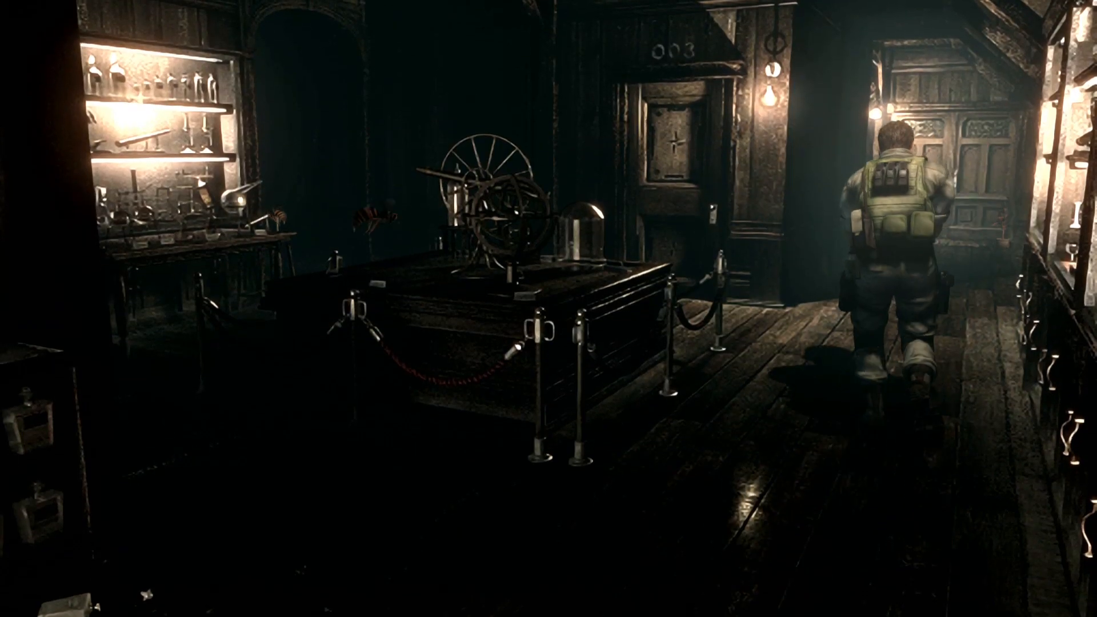
{"action": "key", "text": "Tab"}
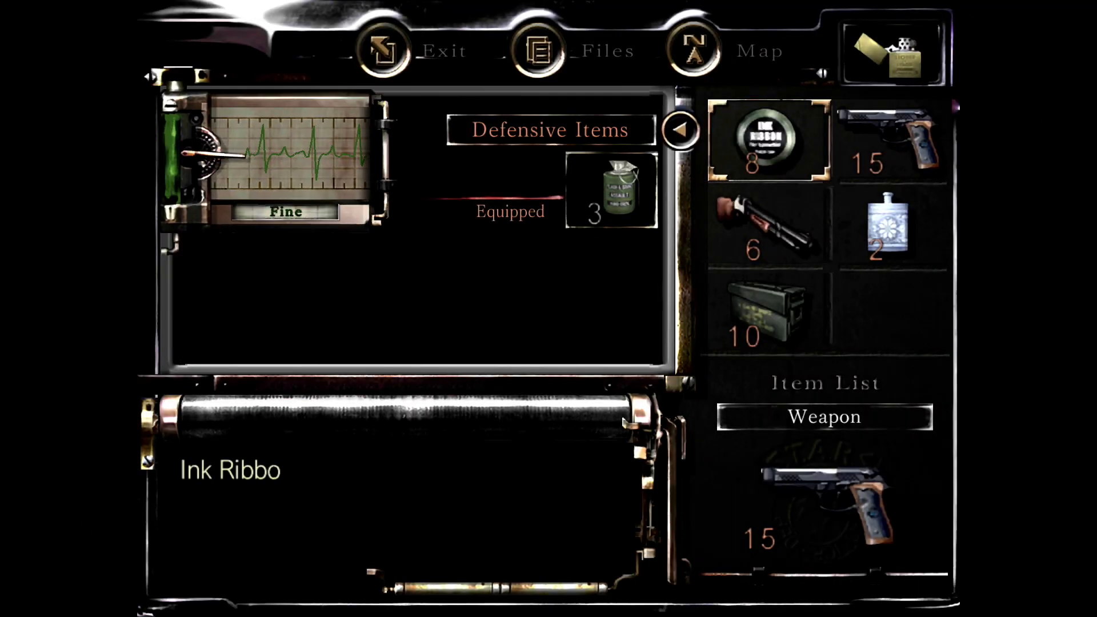
{"action": "left_click", "coordinate": [703, 50]}
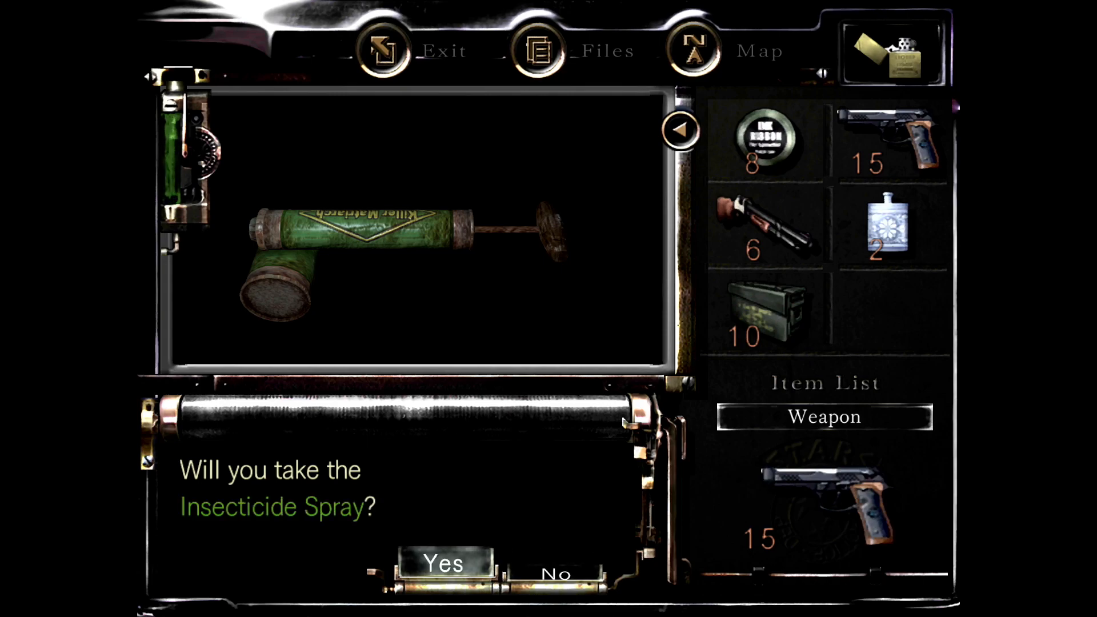
Accept the prompt to pick up the Insecticide Spray in the gallery.
{"action": "left_click", "coordinate": [441, 564]}
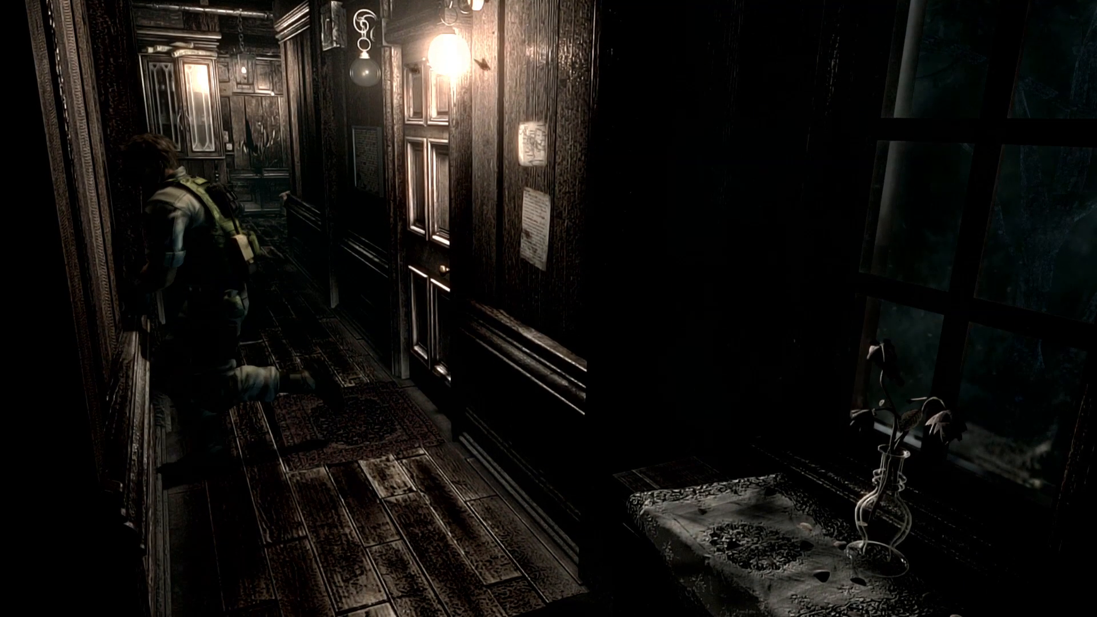
Open Chris's inventory showing the newly carried Insecticide Spray.
{"action": "key", "text": "Tab"}
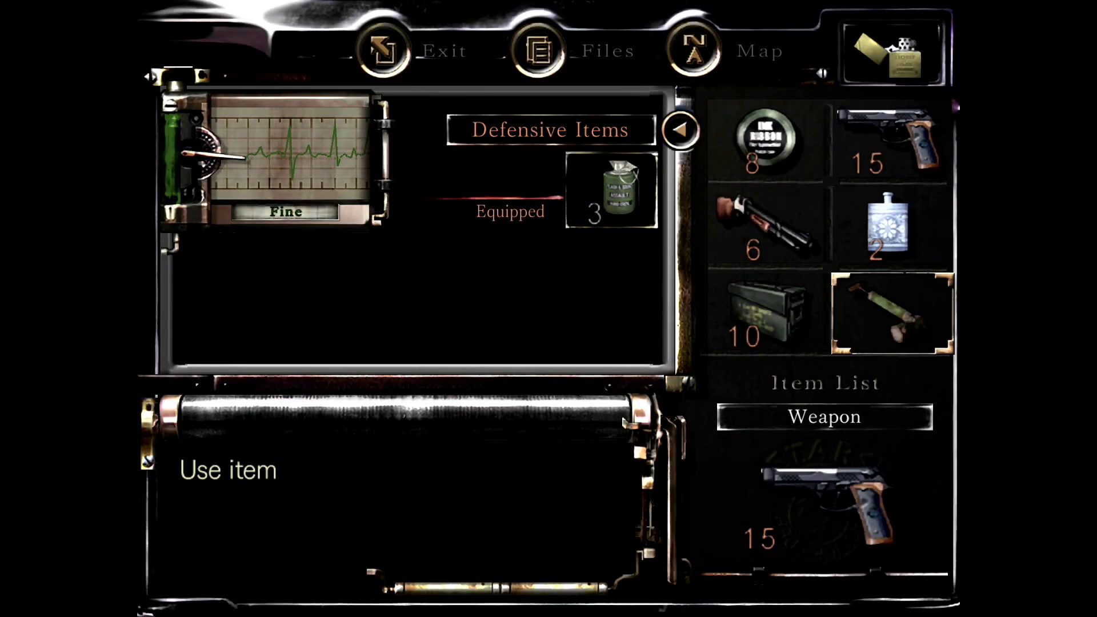